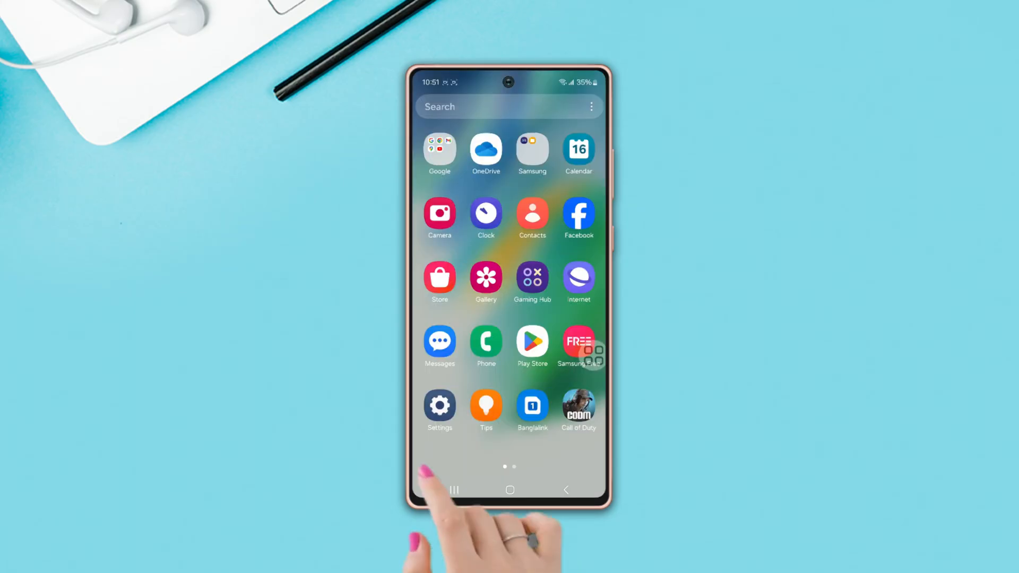
# Step: Turn on the NFC stack debug log toggle in Developer options
pyautogui.click(440, 406)
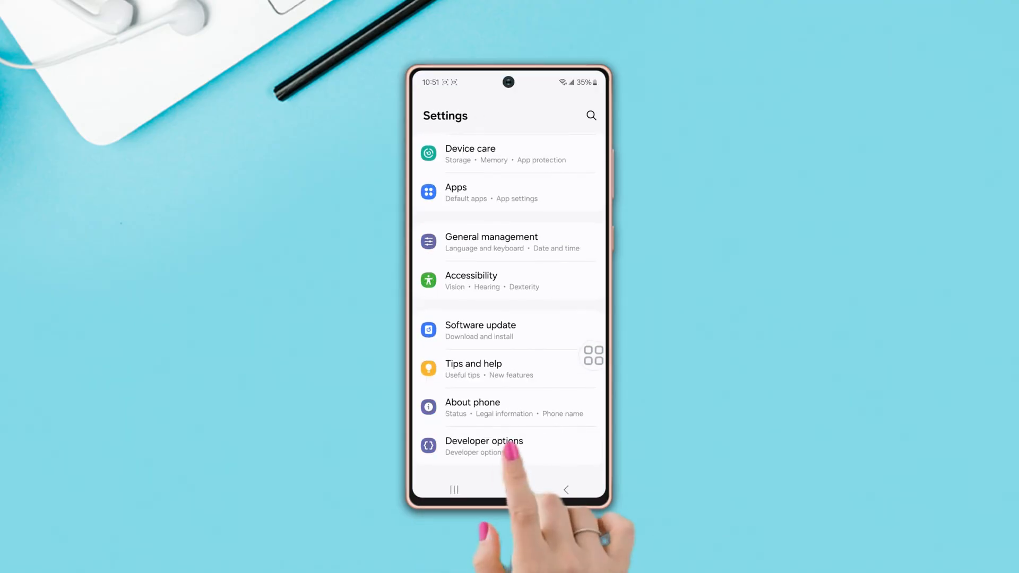
pyautogui.click(484, 446)
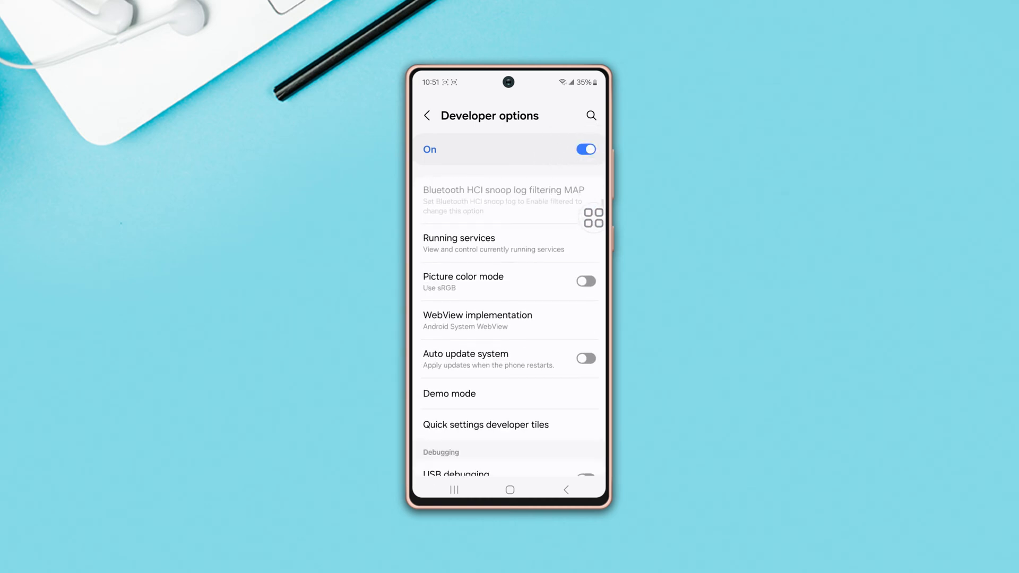
pyautogui.scroll(-3)
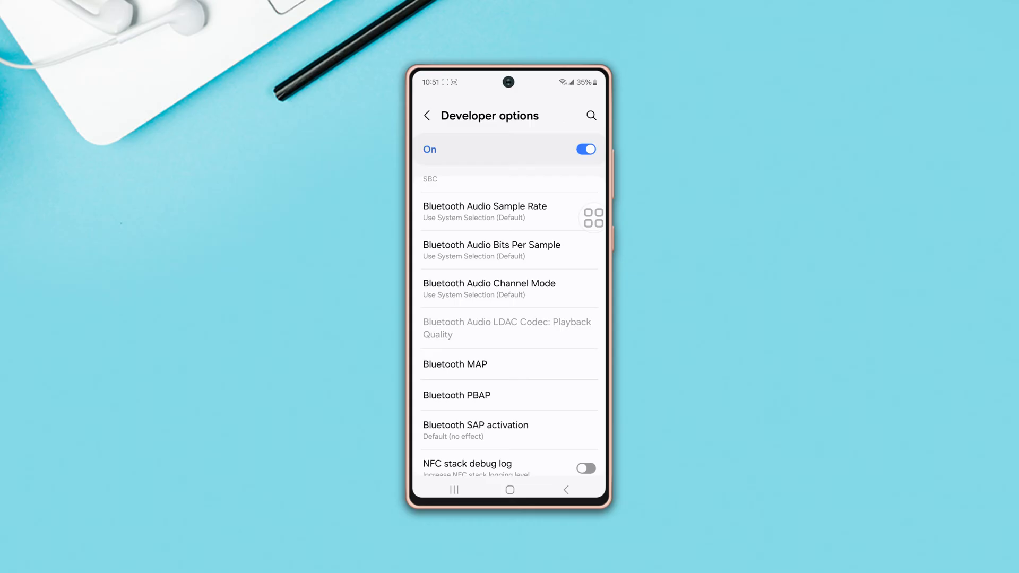
pyautogui.scroll(-3)
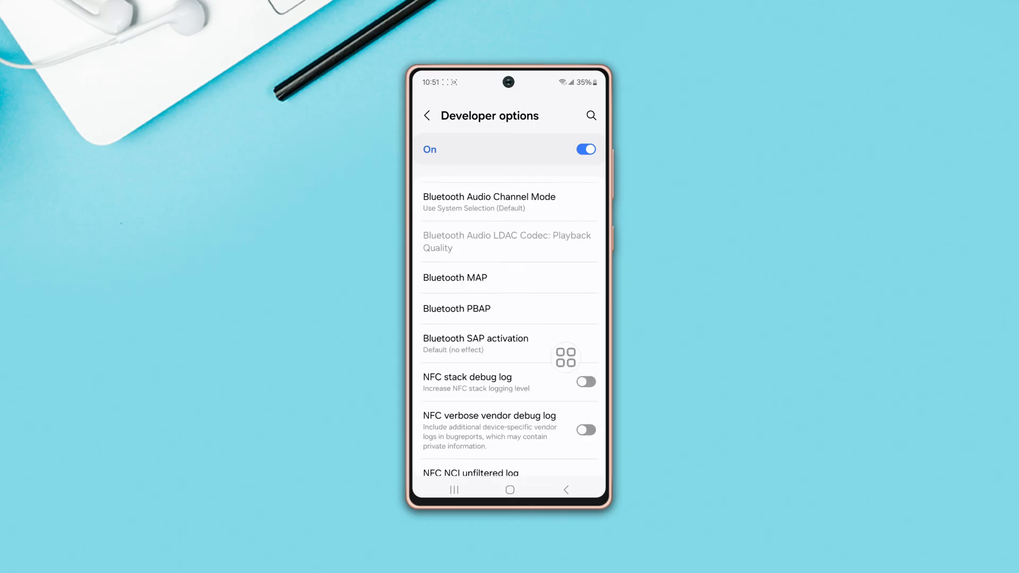
pyautogui.click(585, 381)
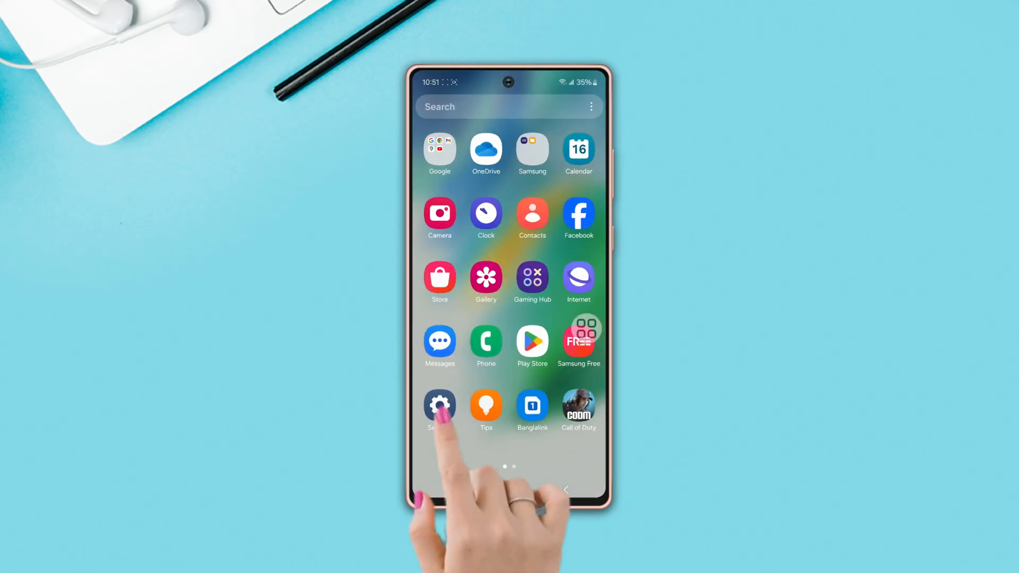
# Step: Filter the Apps list to show system apps and search for 'nf'
pyautogui.click(440, 410)
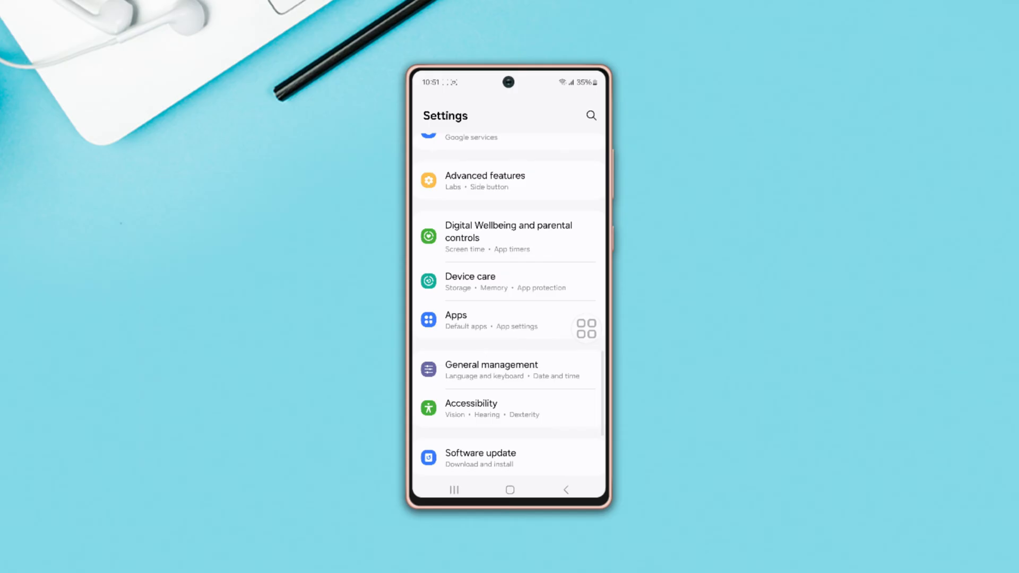
pyautogui.click(455, 321)
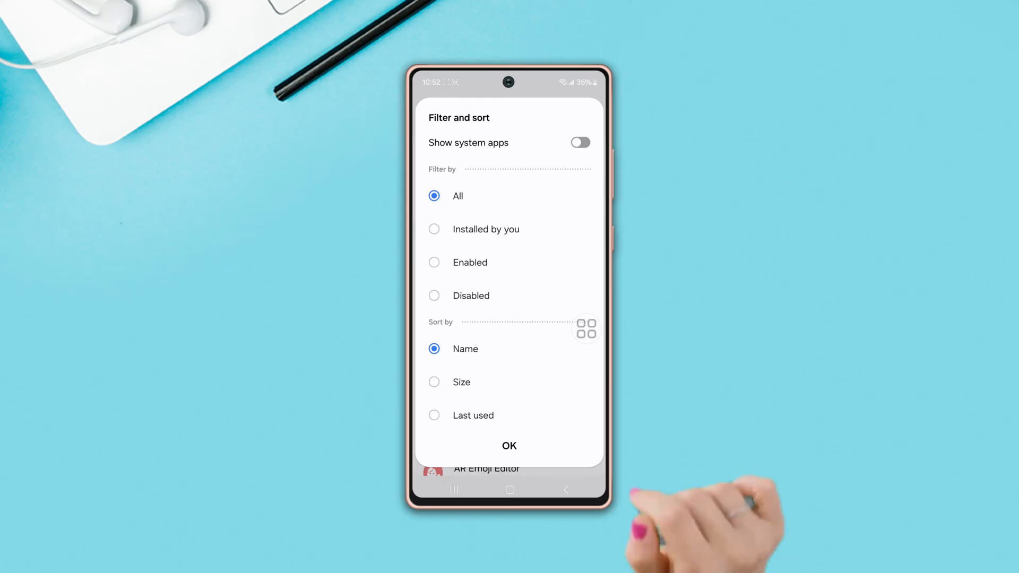
pyautogui.click(579, 142)
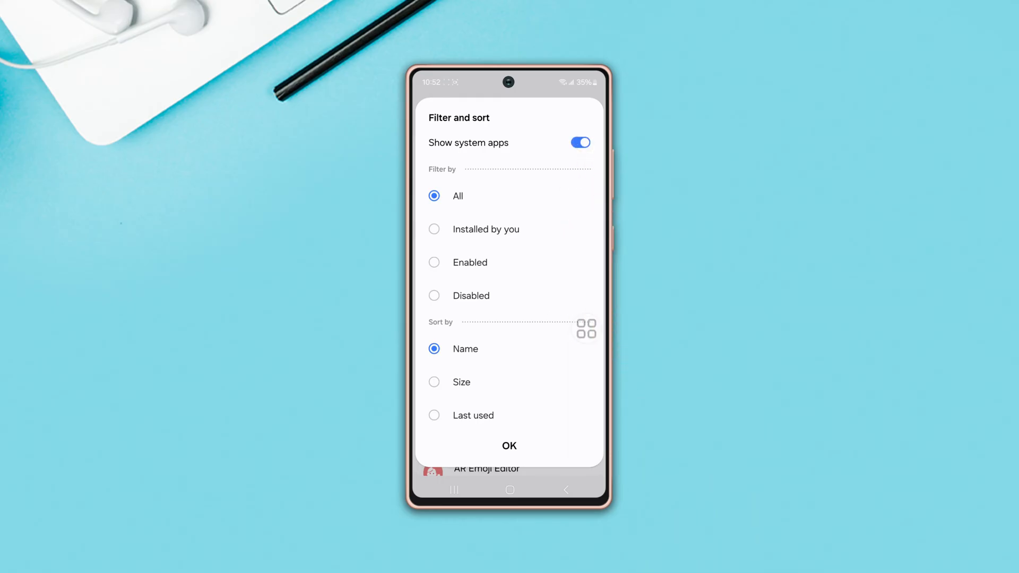
pyautogui.click(509, 446)
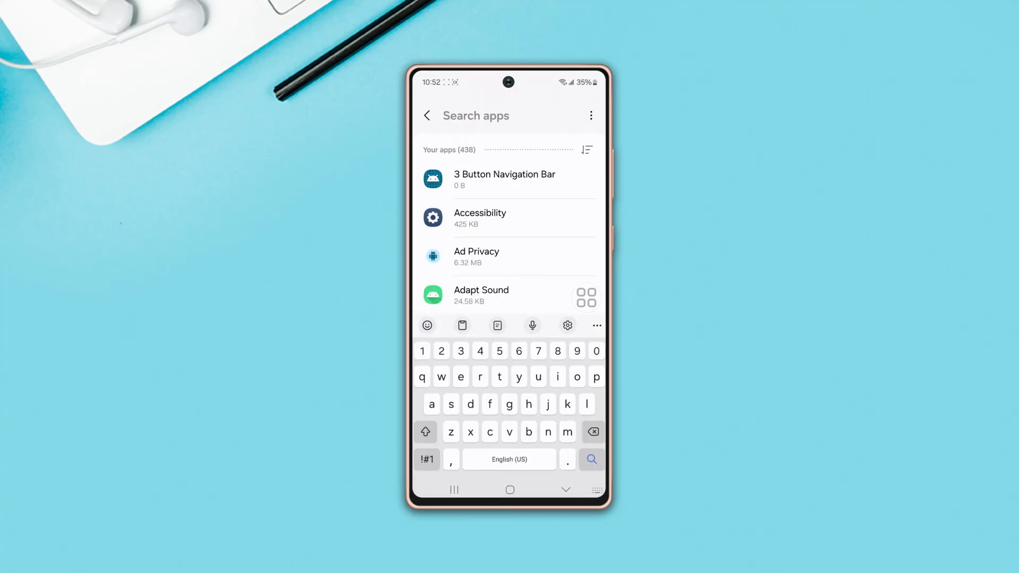
pyautogui.write('nf')
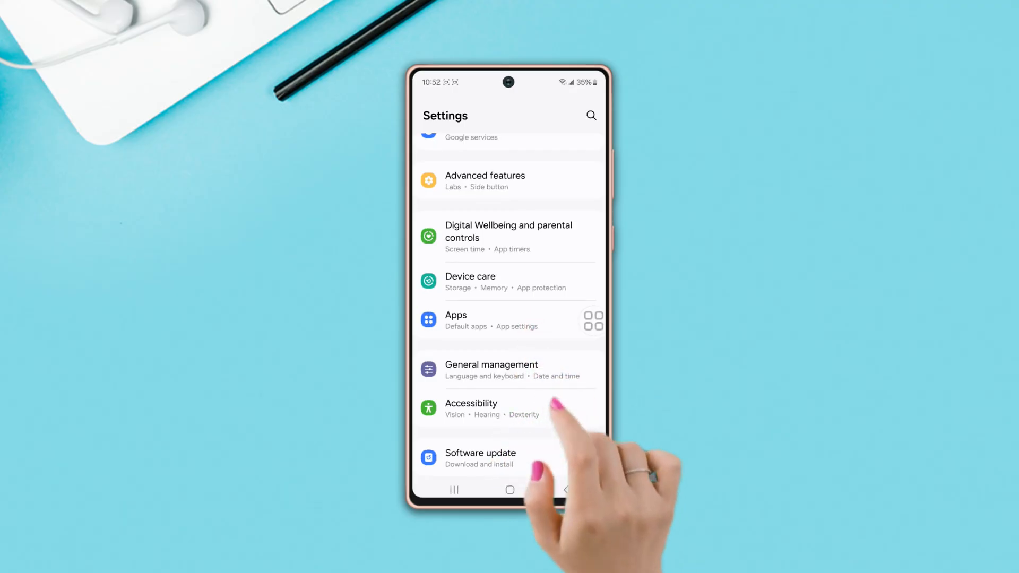
# Step: Show system apps in the Apps list and start an app search
pyautogui.click(455, 316)
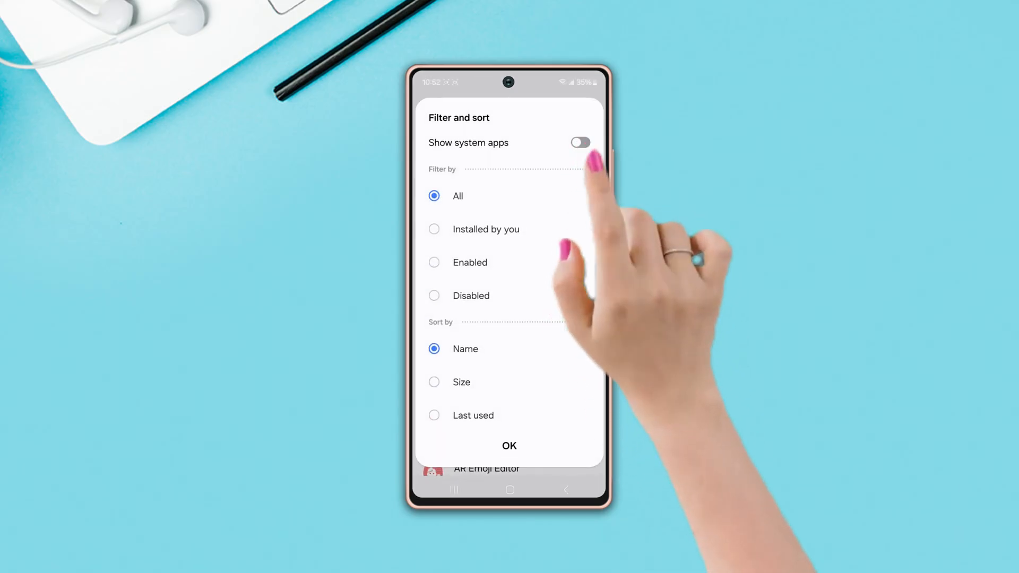
pyautogui.click(579, 142)
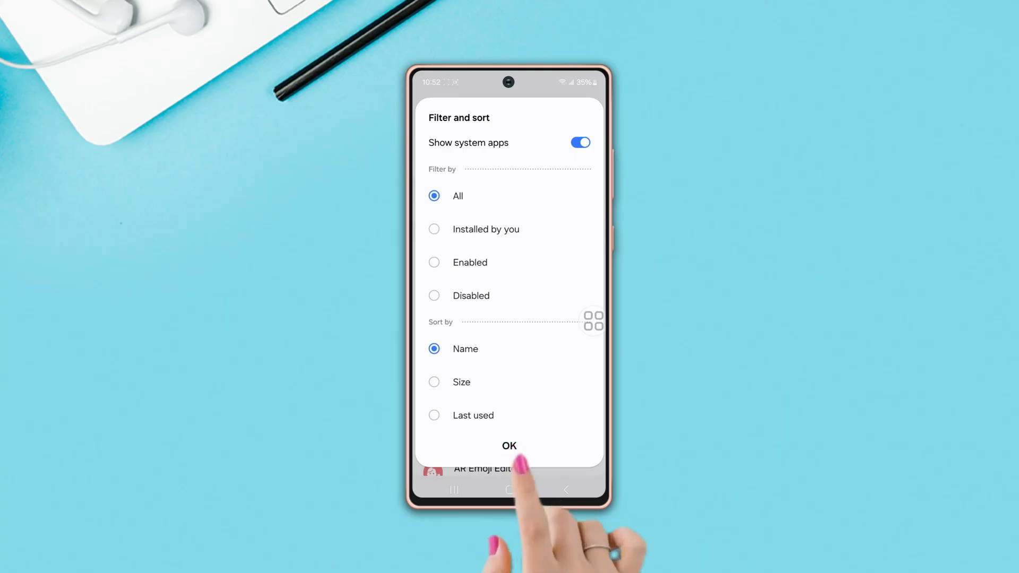
pyautogui.click(509, 446)
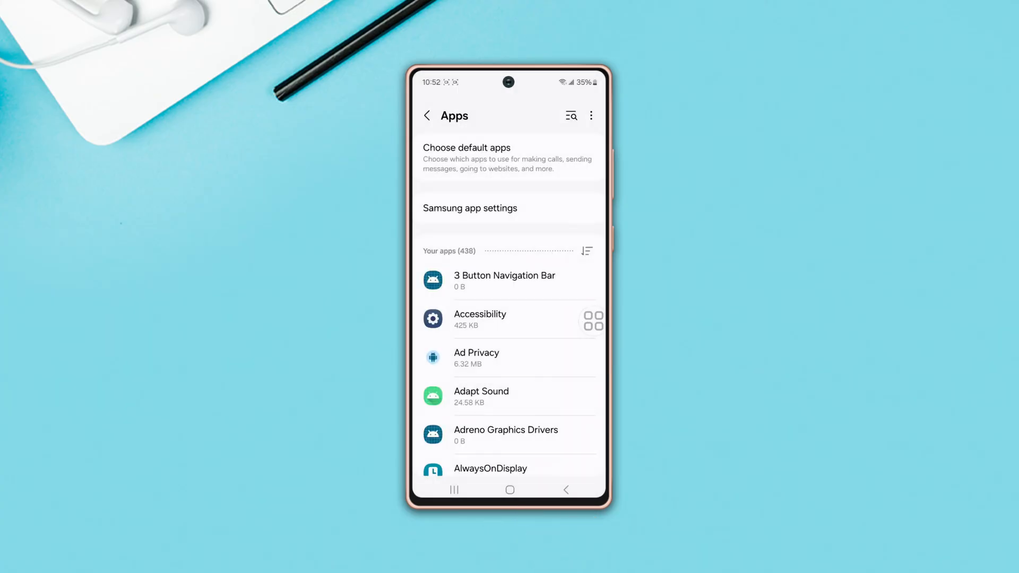
pyautogui.click(571, 115)
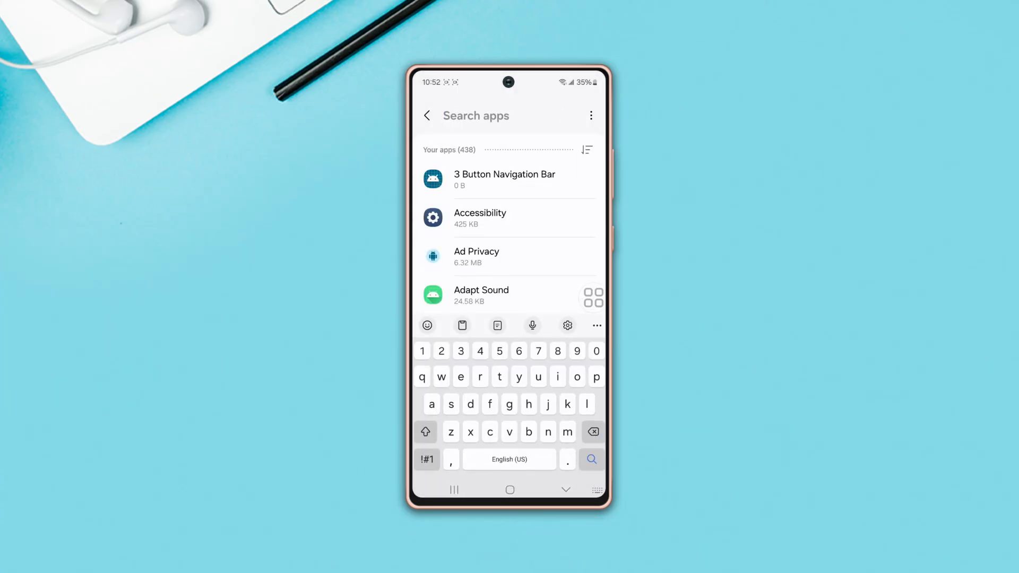
# Step: Find the NFC app by searching 'nfc' and clear its cache to 0 B
pyautogui.write('nfc')
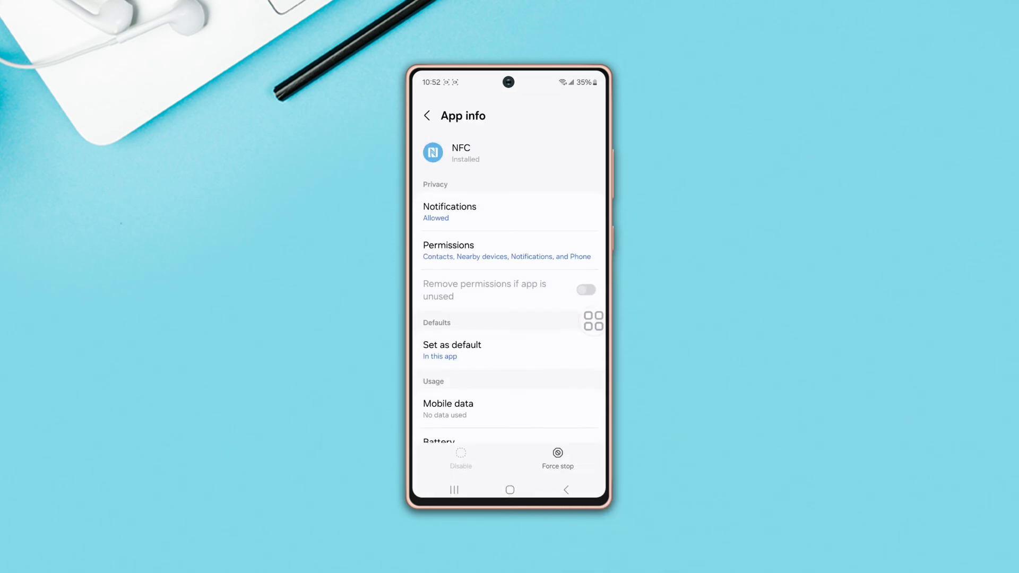
pyautogui.scroll(-3)
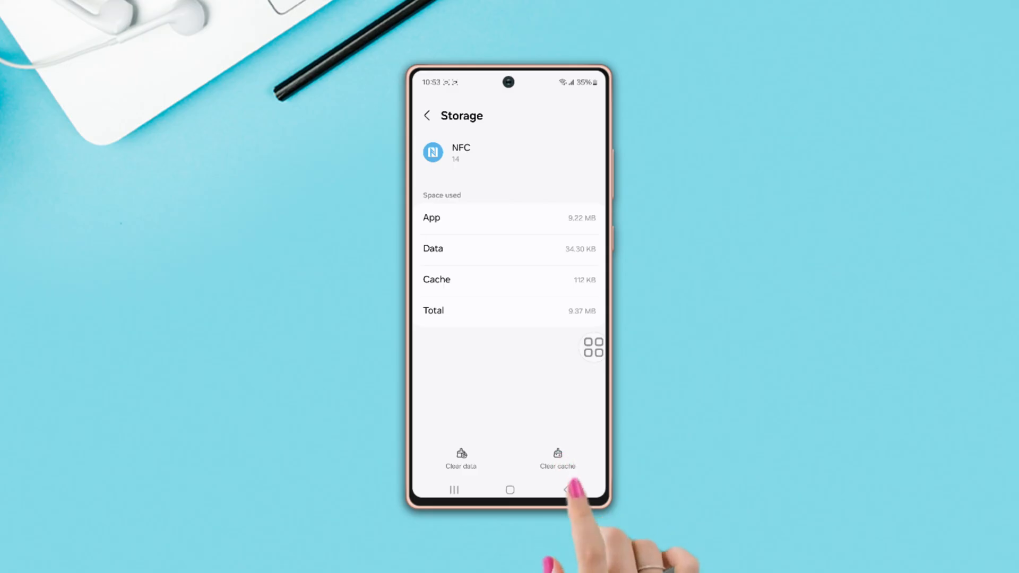
pyautogui.click(556, 458)
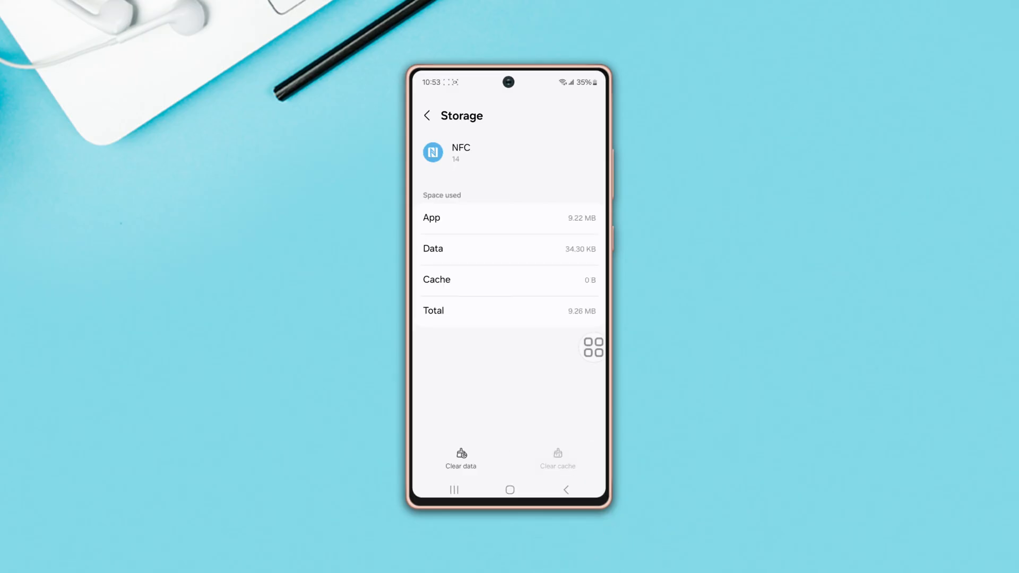
pyautogui.click(427, 115)
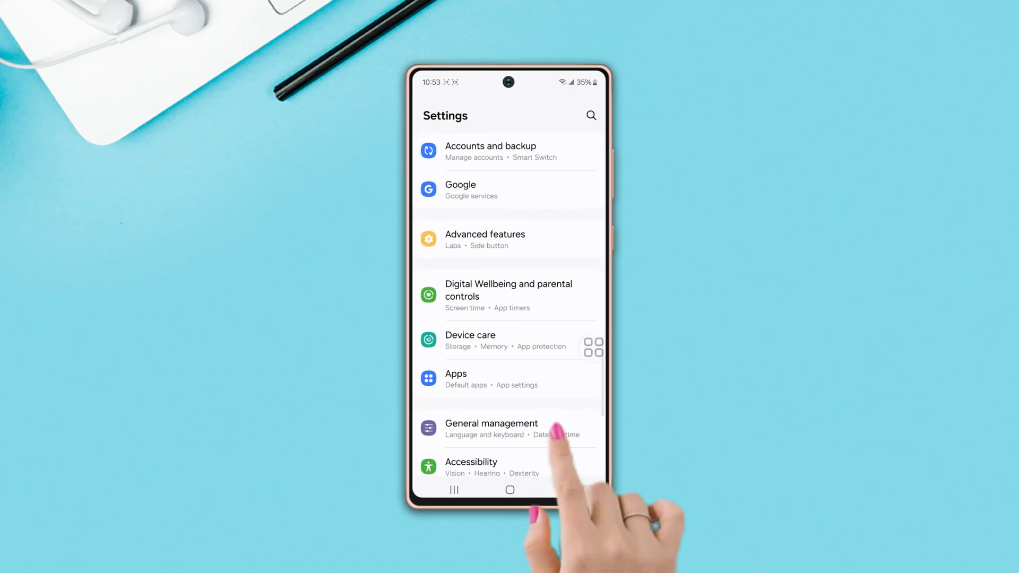
# Step: Reset all settings from General management > Reset and confirm, restarting the phone
pyautogui.click(491, 428)
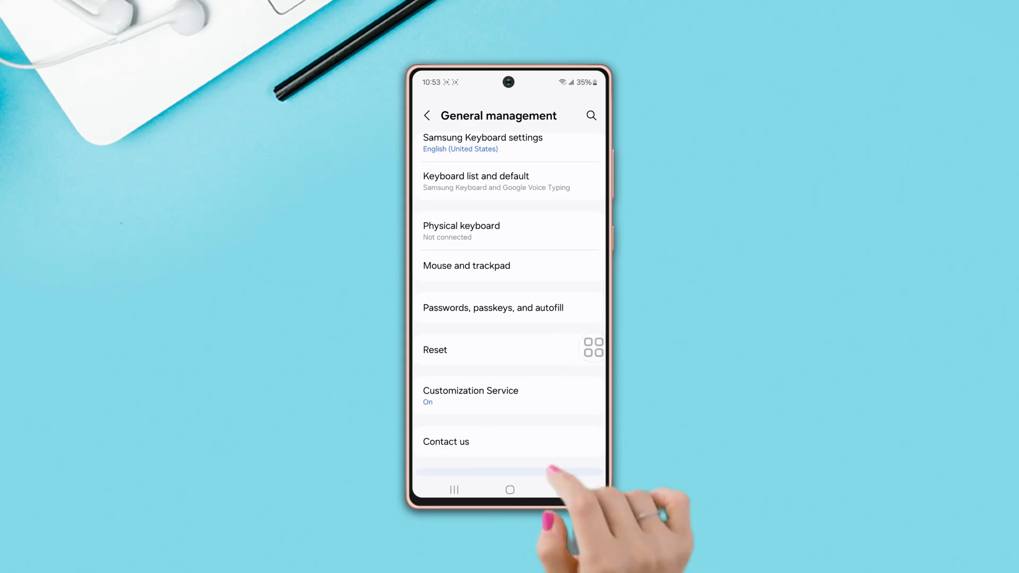
pyautogui.click(435, 350)
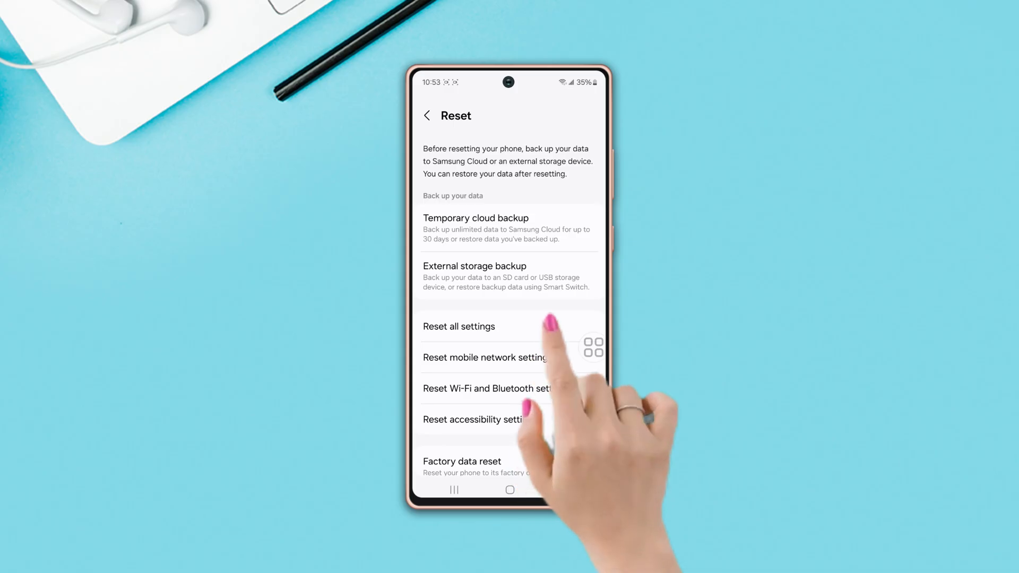
pyautogui.click(458, 327)
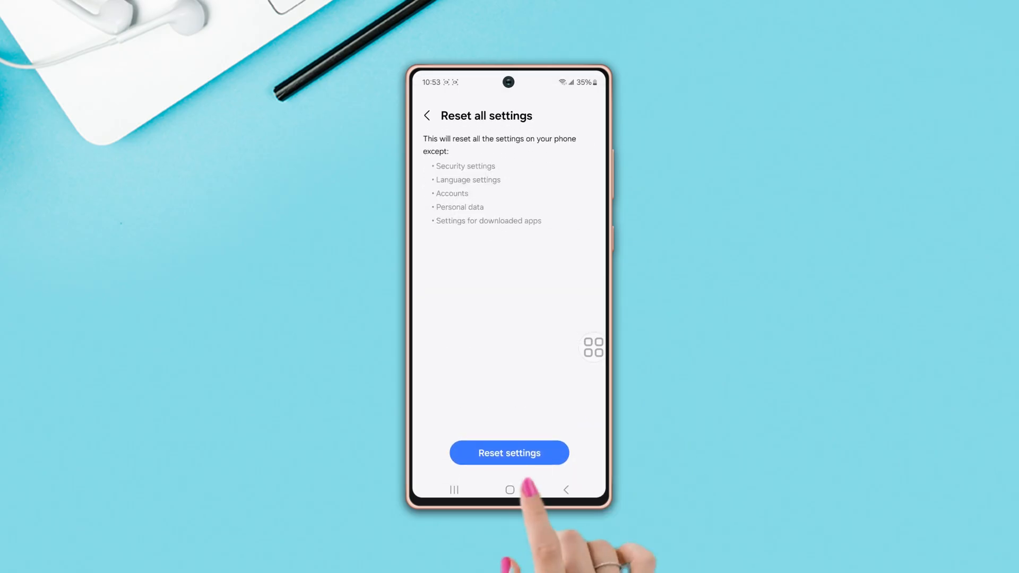
pyautogui.click(509, 452)
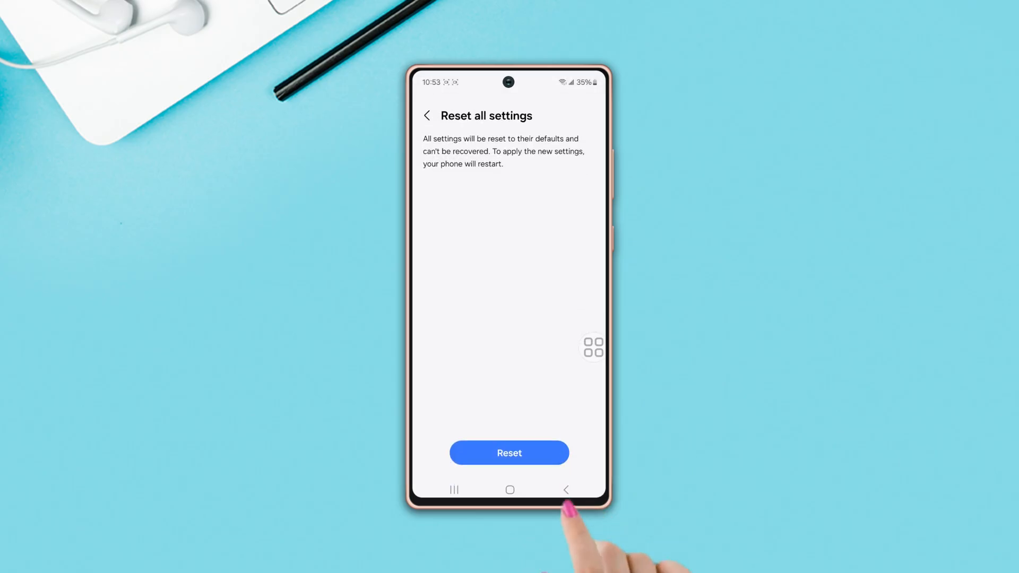
pyautogui.click(508, 452)
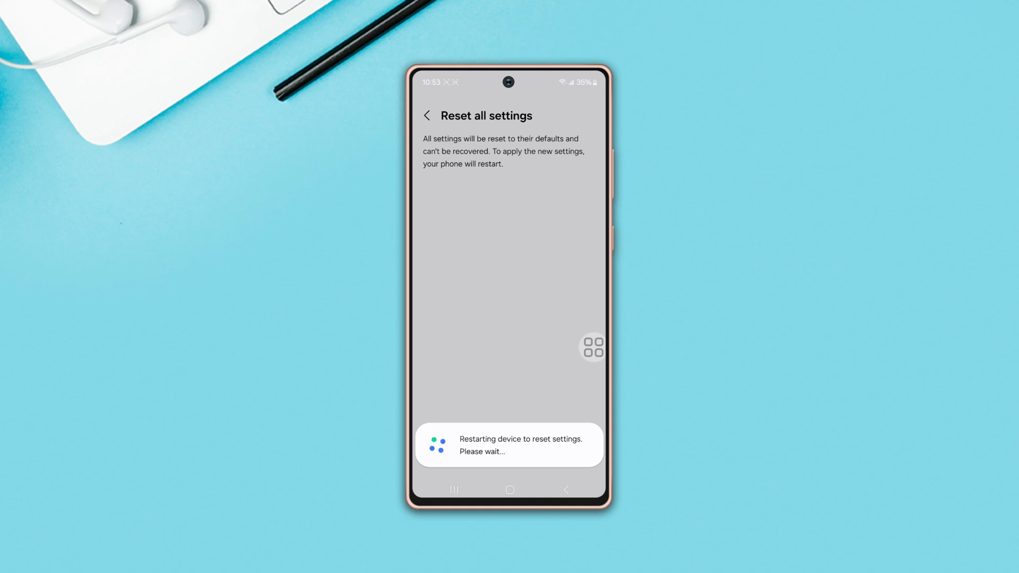